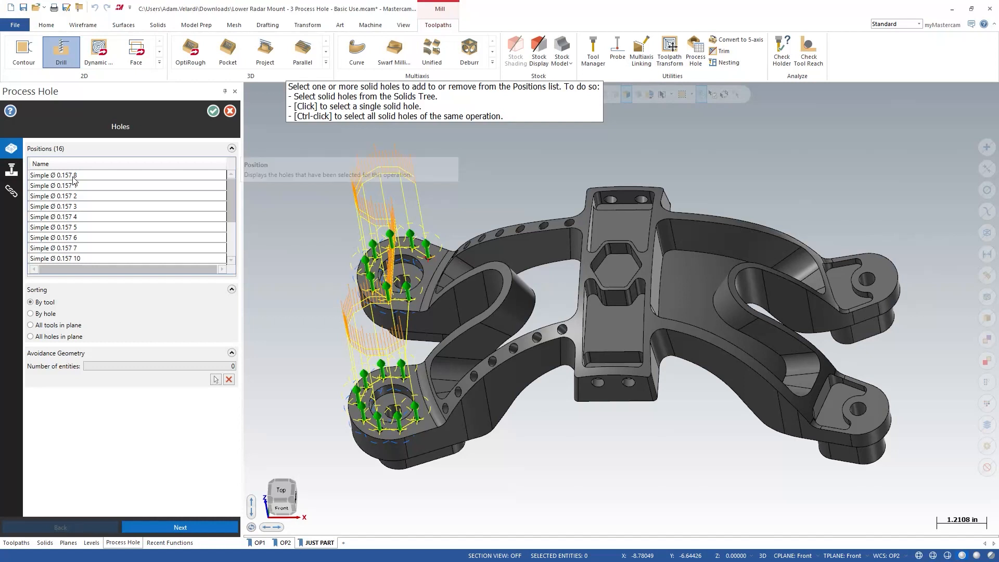
Set sorting to By hole and begin selecting three avoidance geometry entities.
right_click(71, 175)
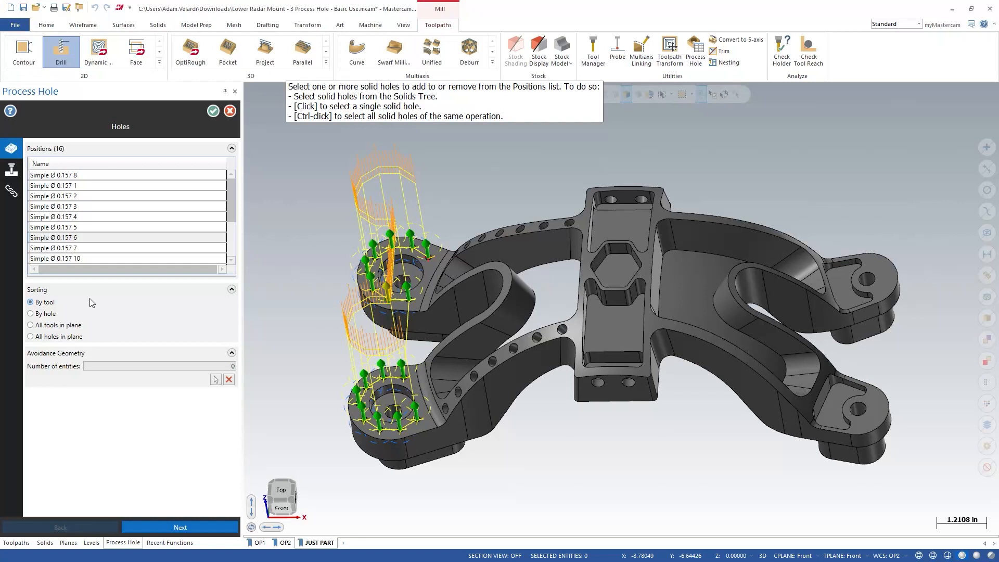
mouse_move(55, 306)
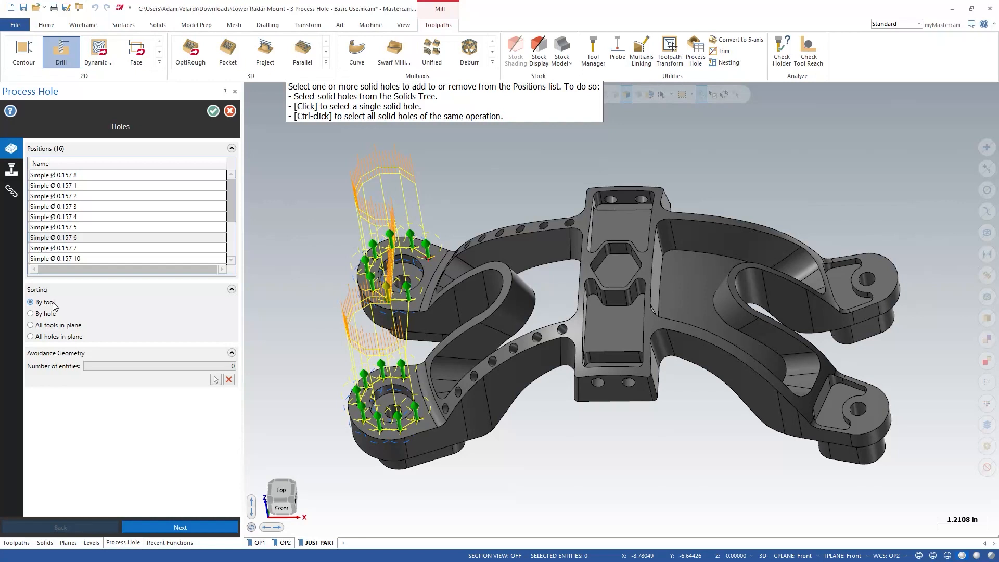
mouse_move(55, 324)
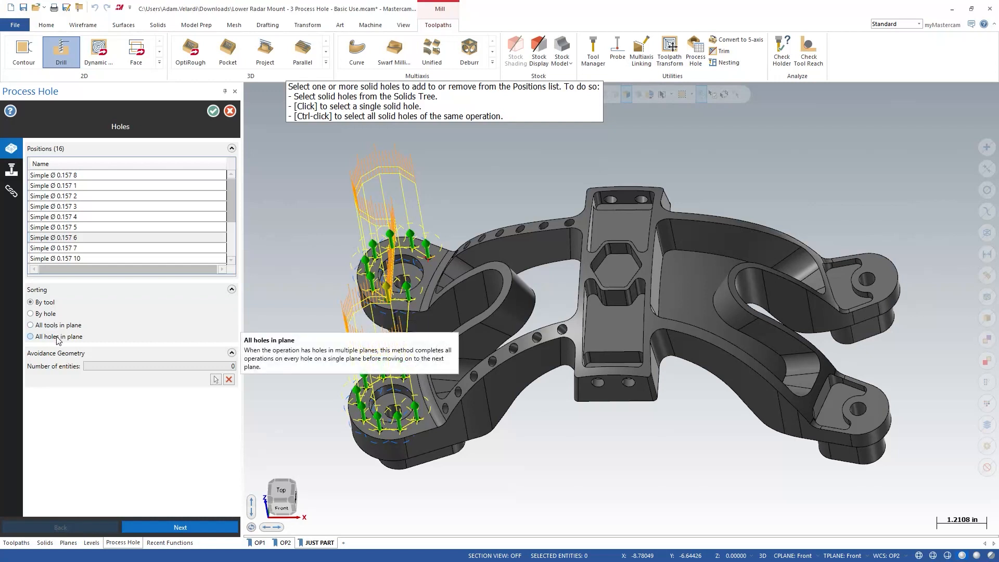
click(30, 301)
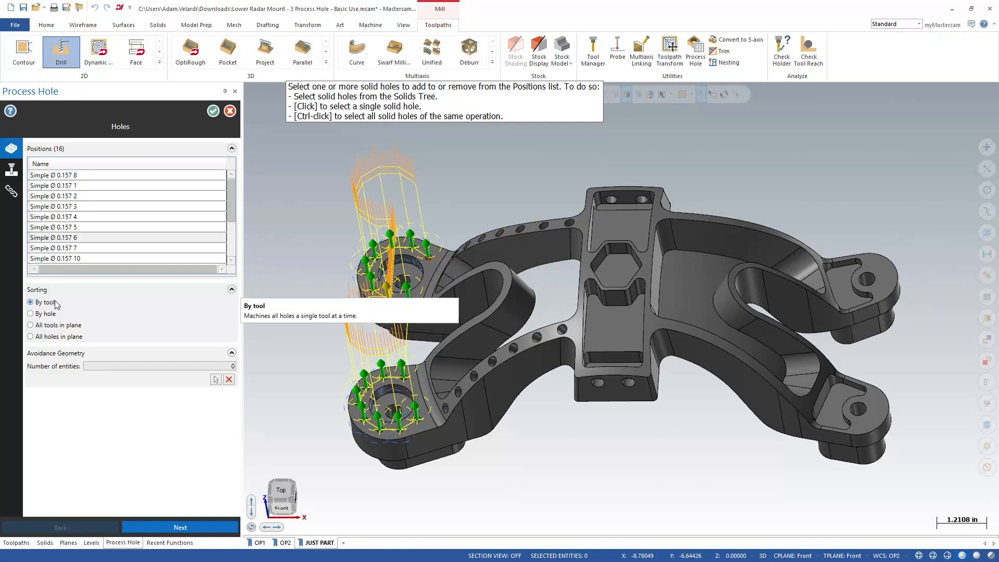
mouse_move(54, 313)
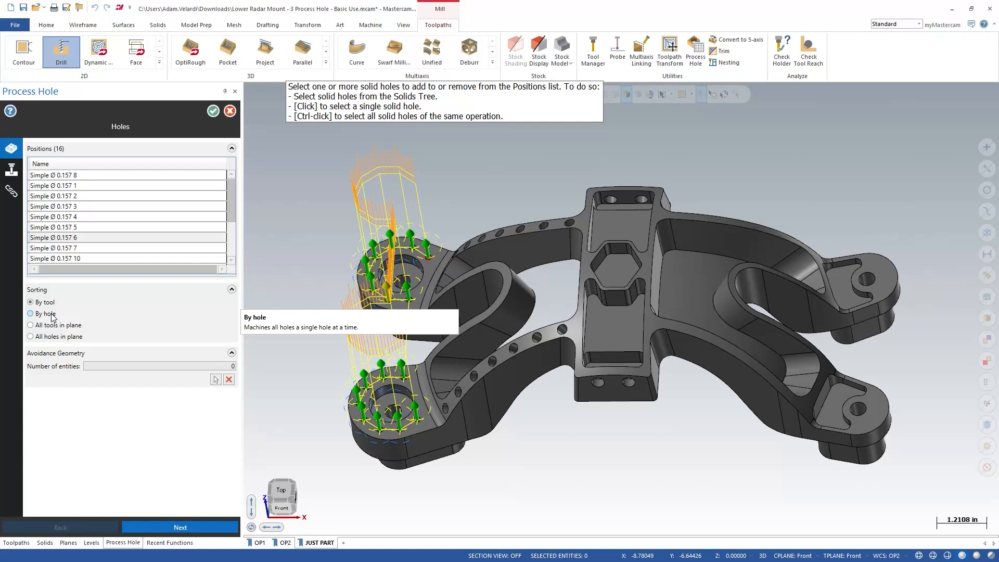
mouse_move(52, 328)
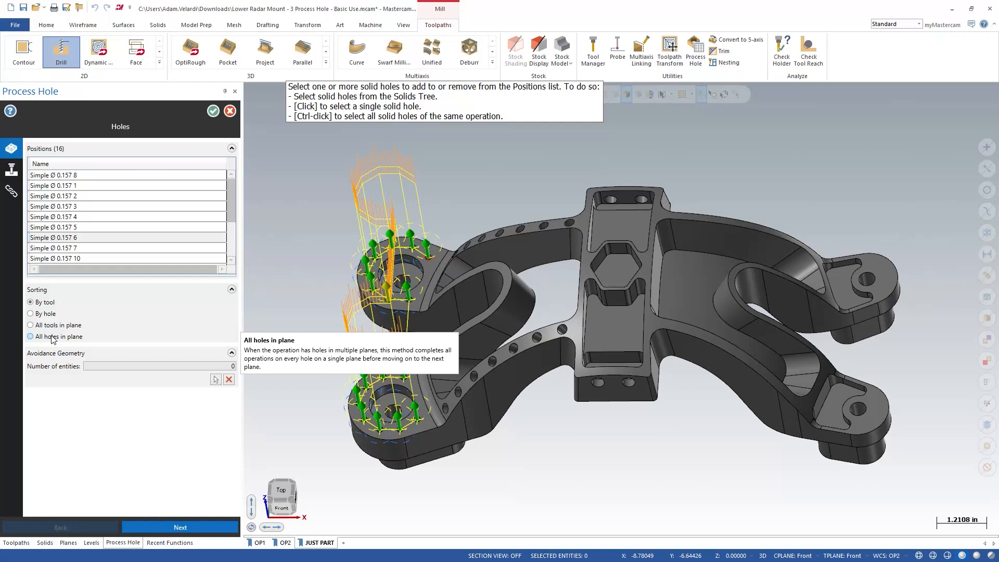
mouse_move(51, 334)
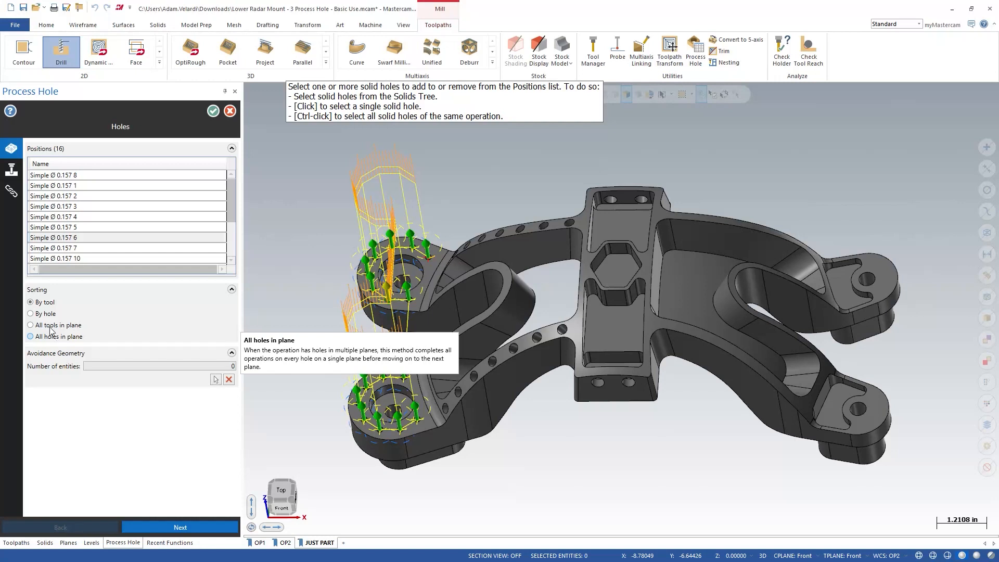
click(30, 314)
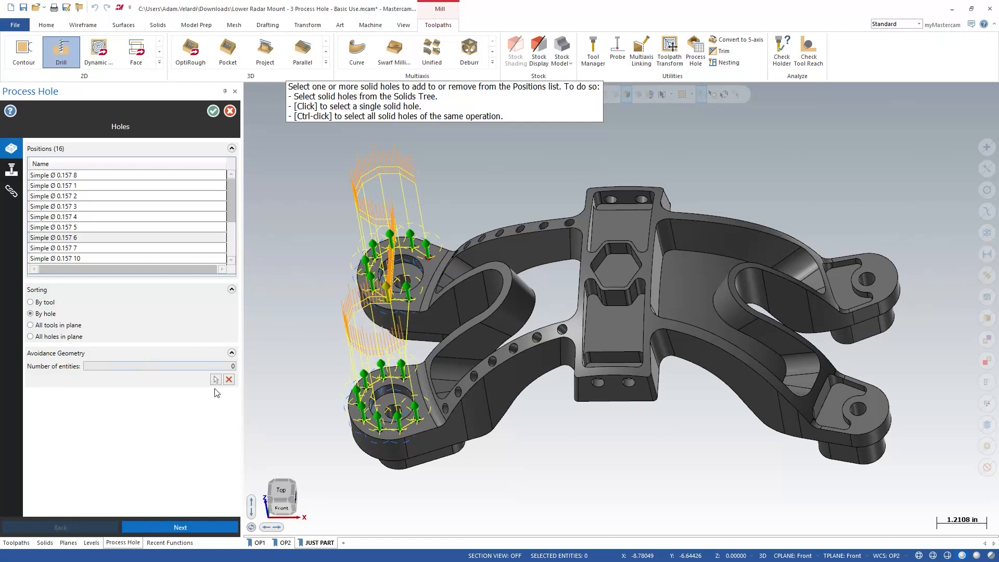
click(215, 378)
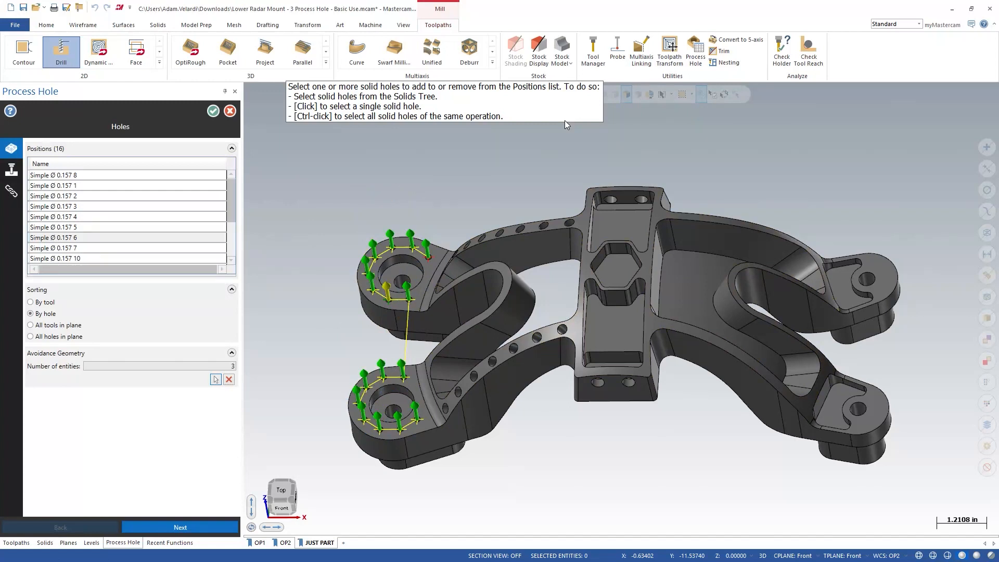
mouse_move(72, 166)
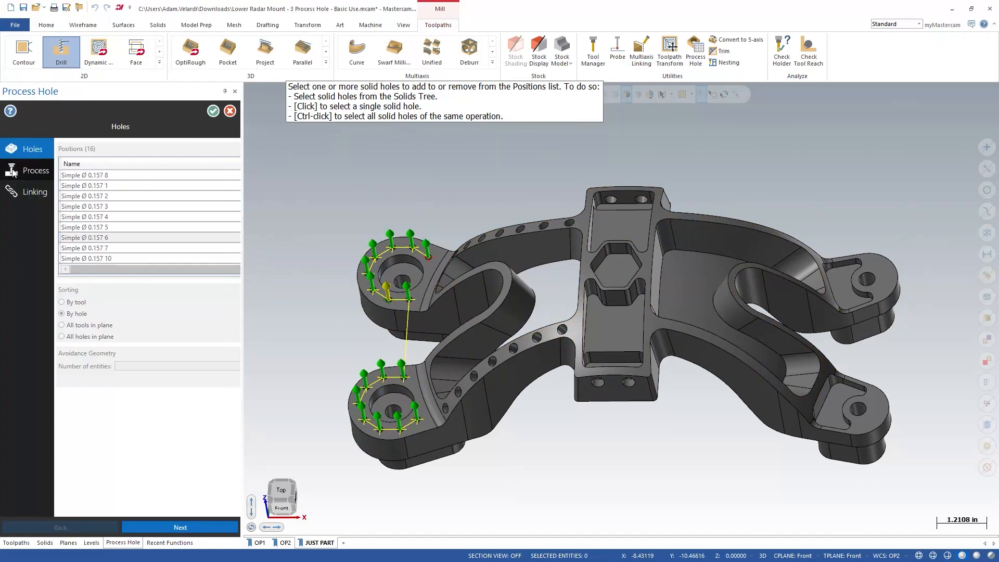
Show the Process page listing the template library's Drill/Counterbore and Tap operations.
click(36, 169)
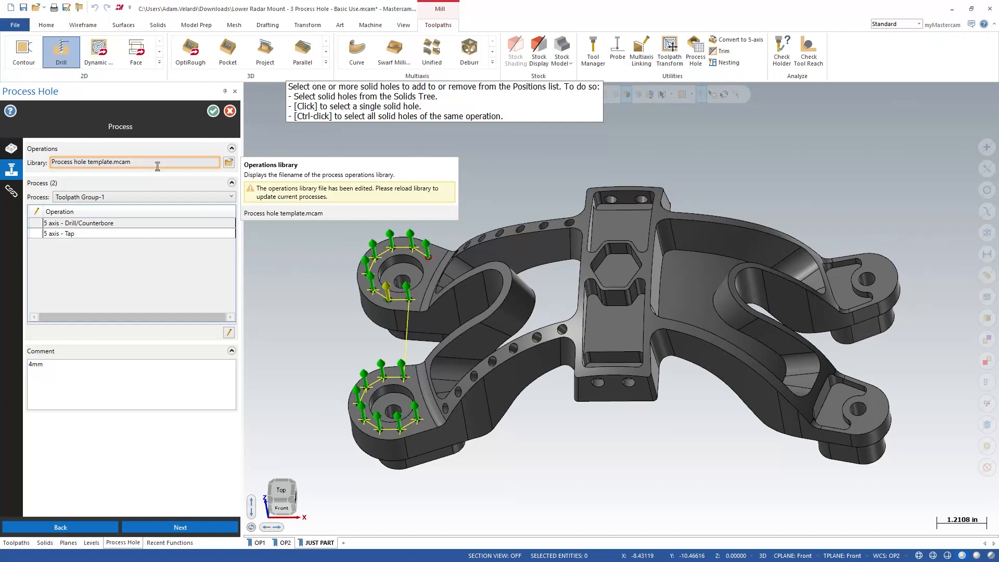
mouse_move(229, 163)
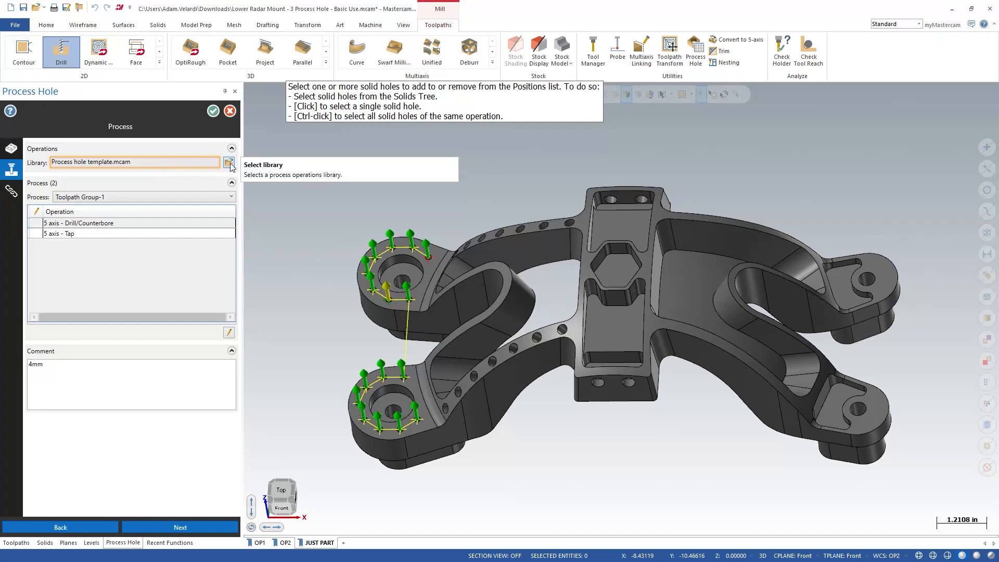
Reload Process hole template.mcam from Downloads, bringing in the 4mm process with three operations.
click(229, 163)
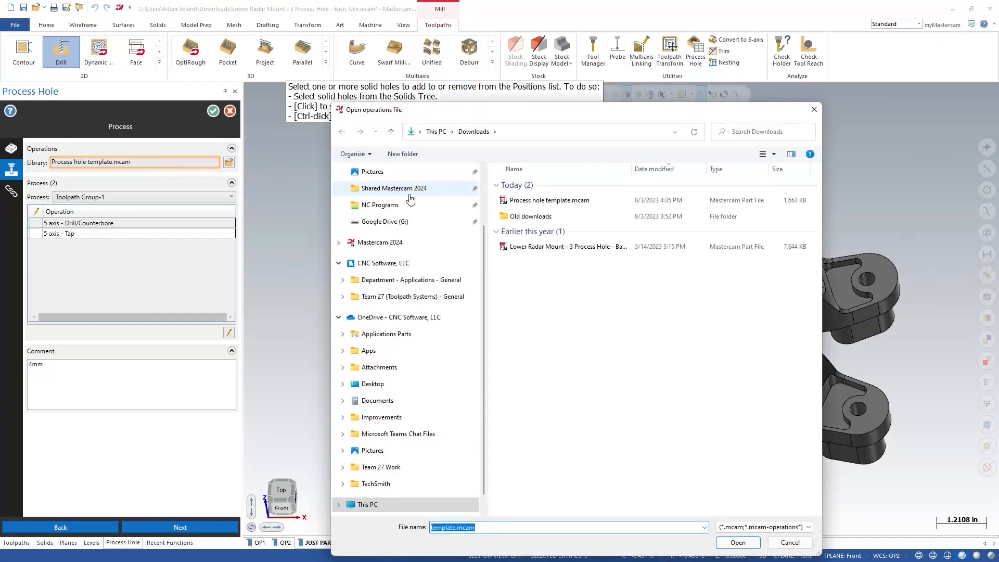
click(552, 200)
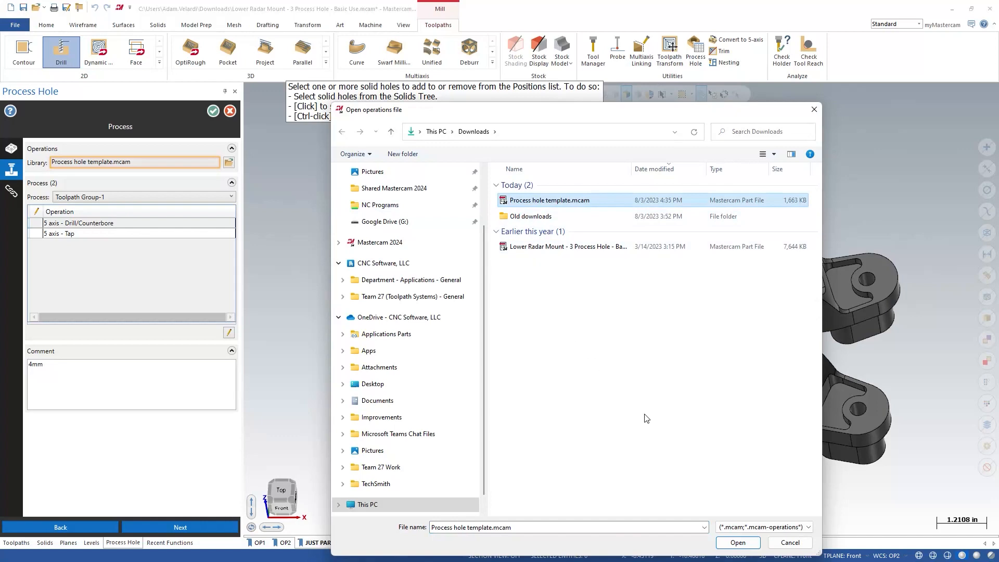
click(737, 542)
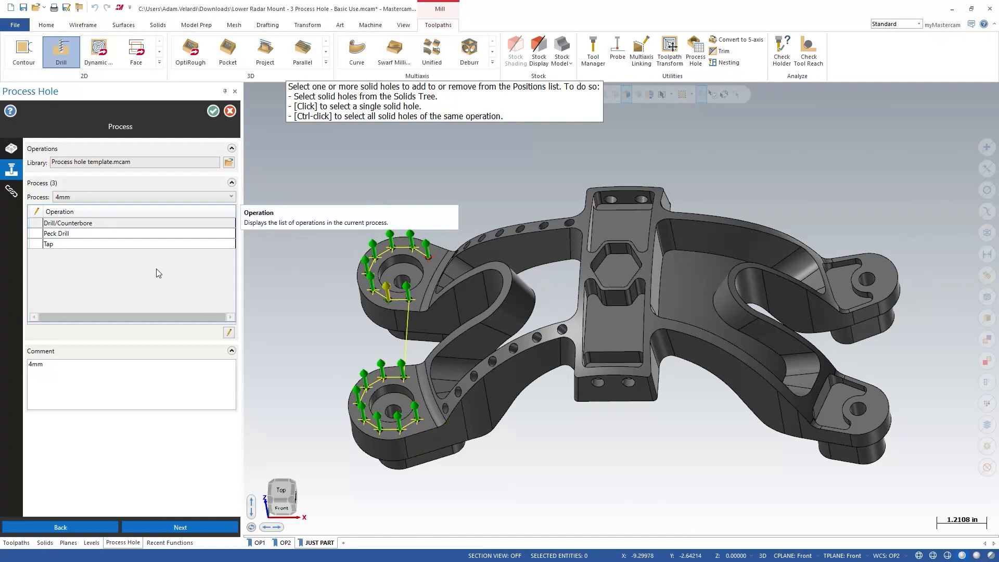
mouse_move(159, 228)
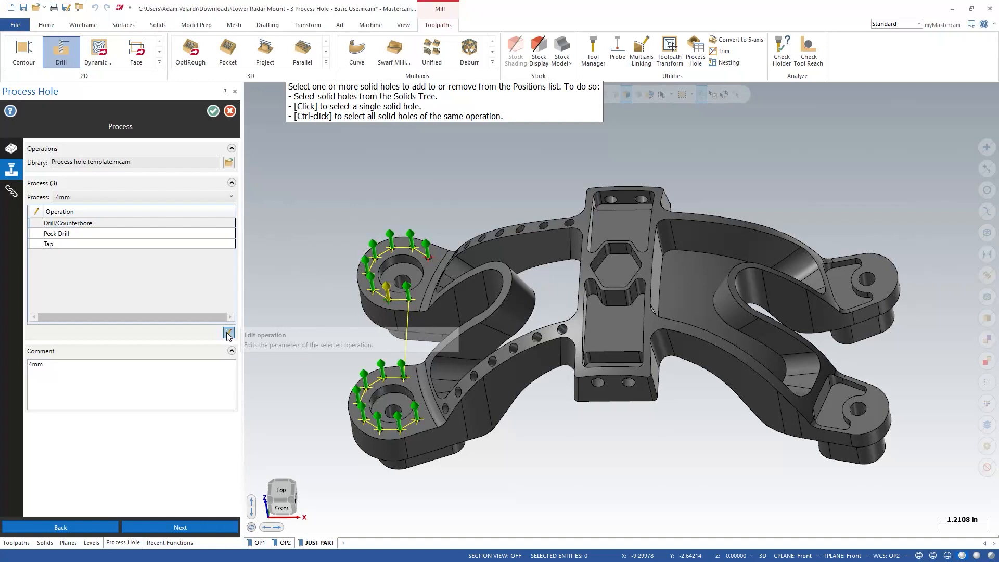
Review Drill/Counterbore cut parameters, hole segments and linking settings, then accept them.
click(228, 333)
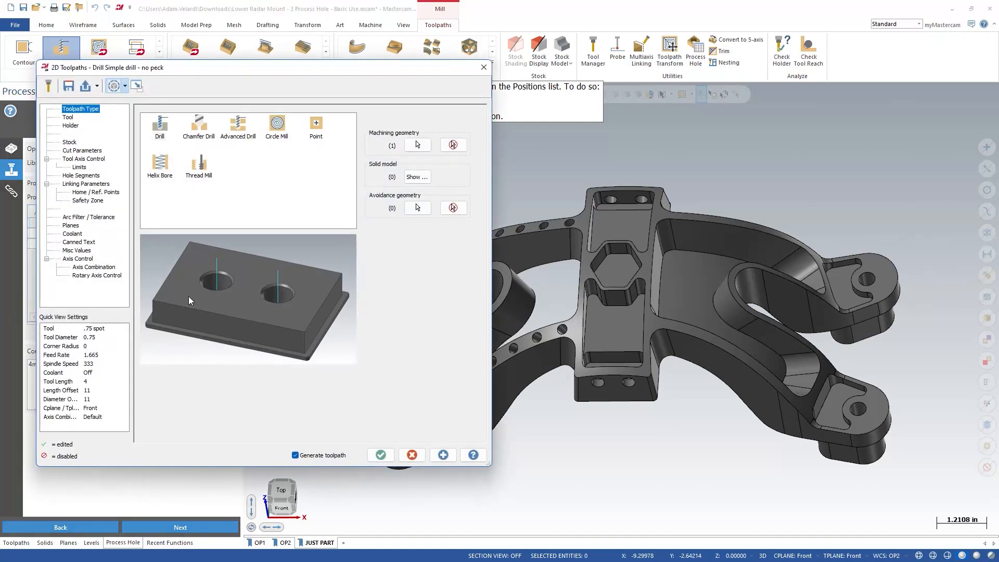
click(81, 150)
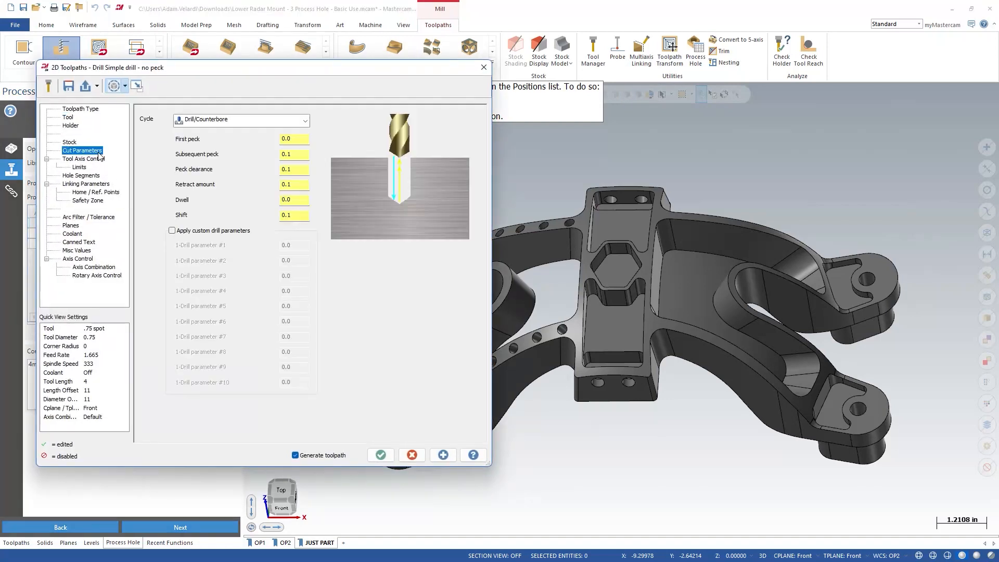
click(81, 175)
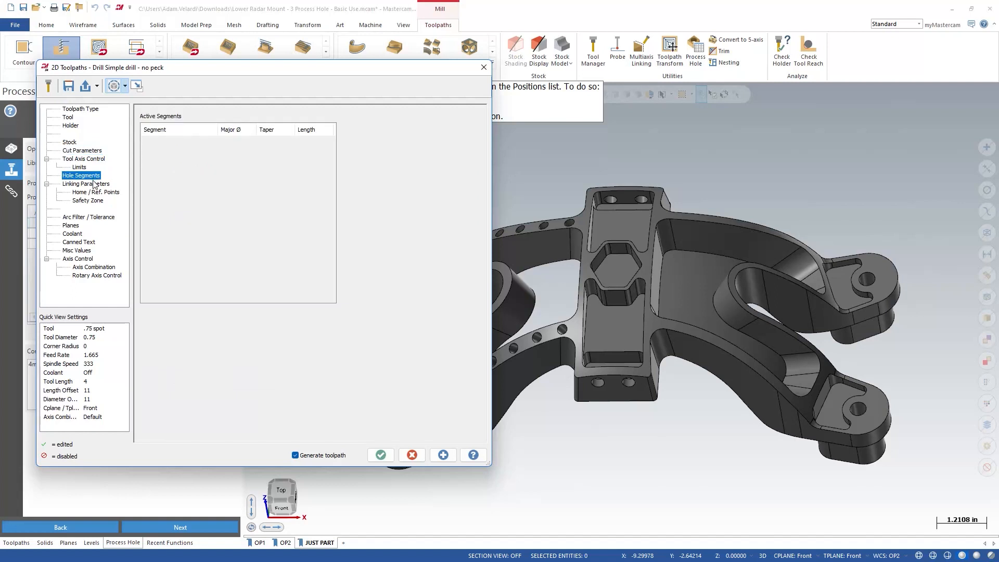
click(86, 183)
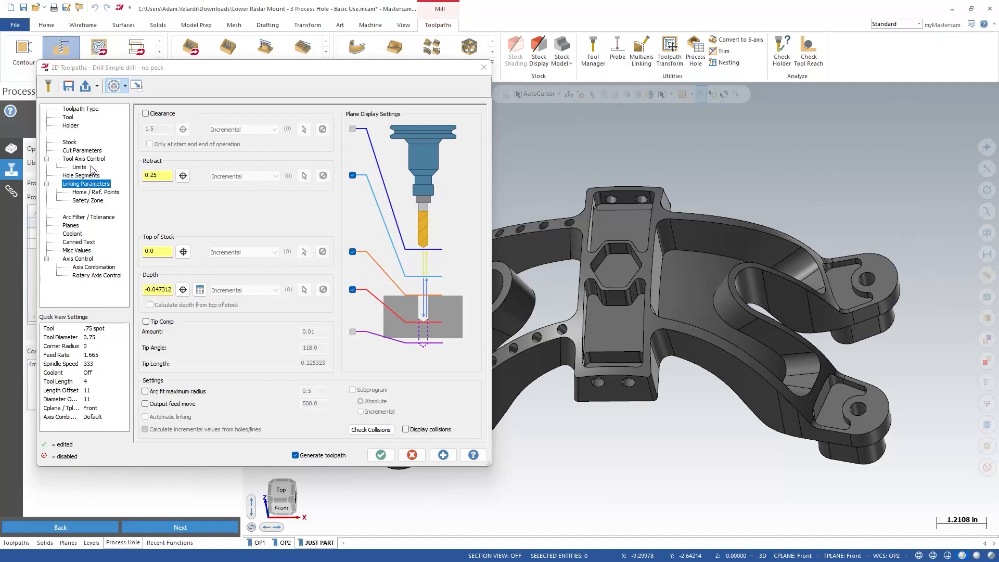
click(81, 150)
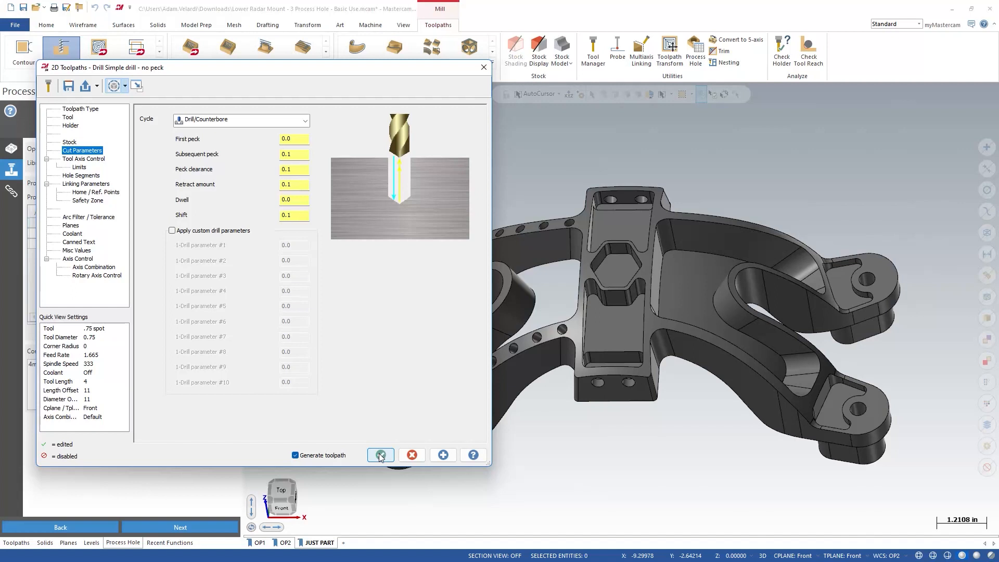
click(381, 455)
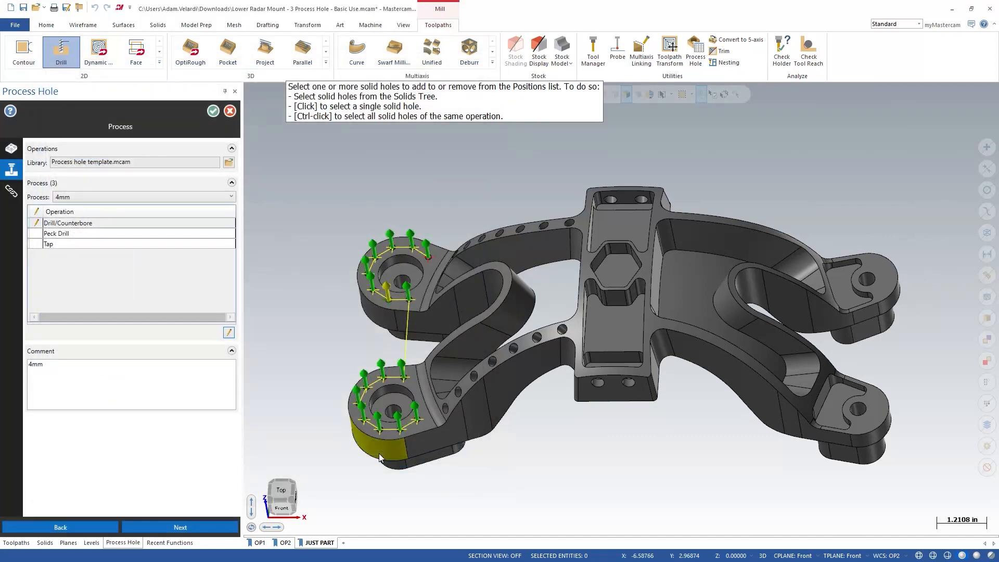
mouse_move(198, 280)
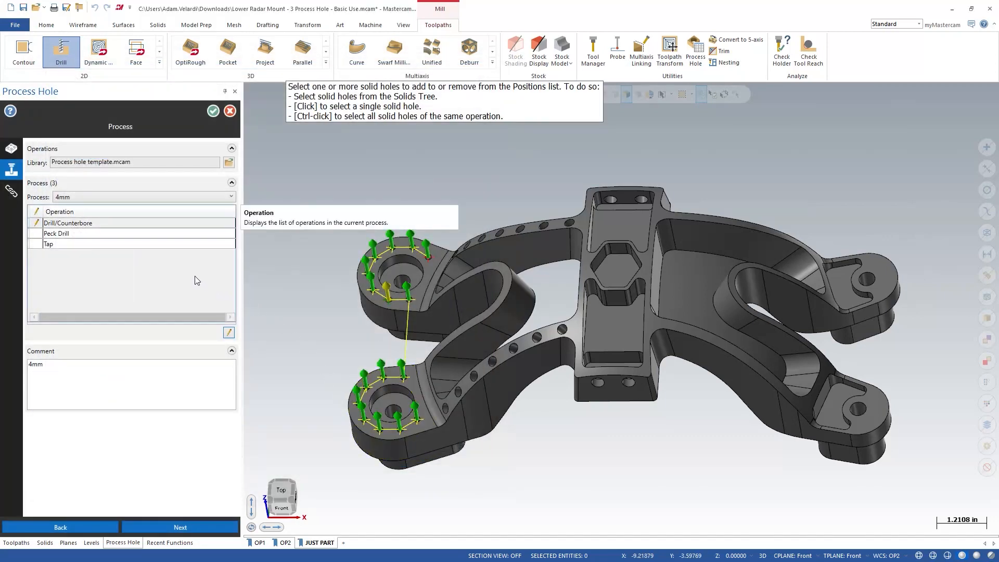
mouse_move(220, 149)
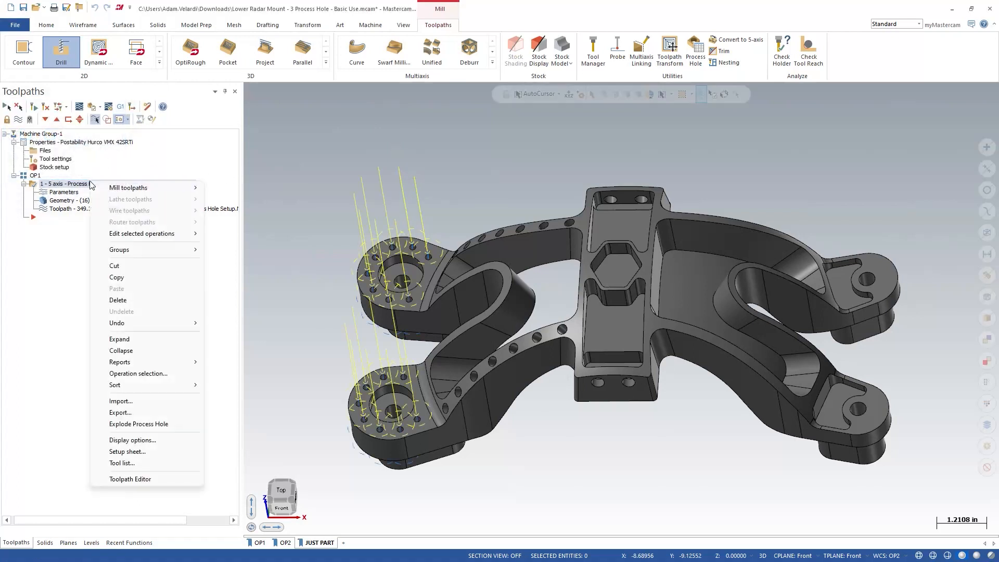
mouse_move(139, 340)
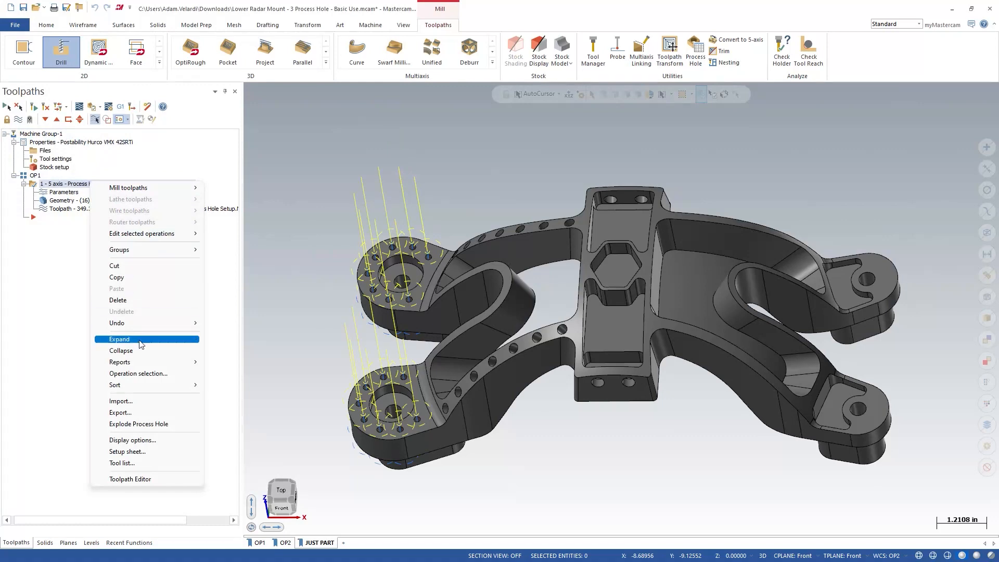
mouse_move(152, 424)
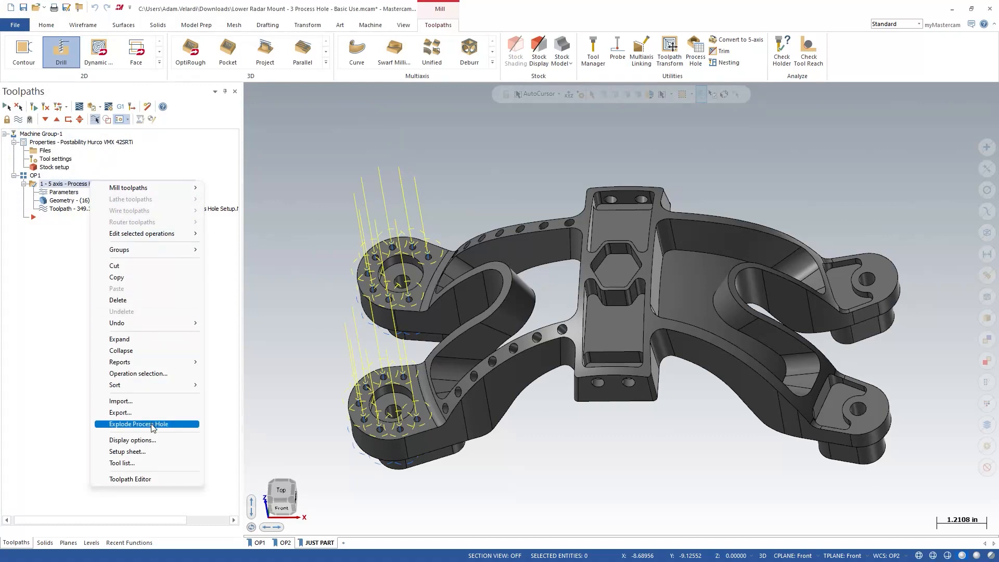
Explode Process Hole into individual drill, peck drill and tap toolpaths in the Toolpaths Manager.
click(139, 424)
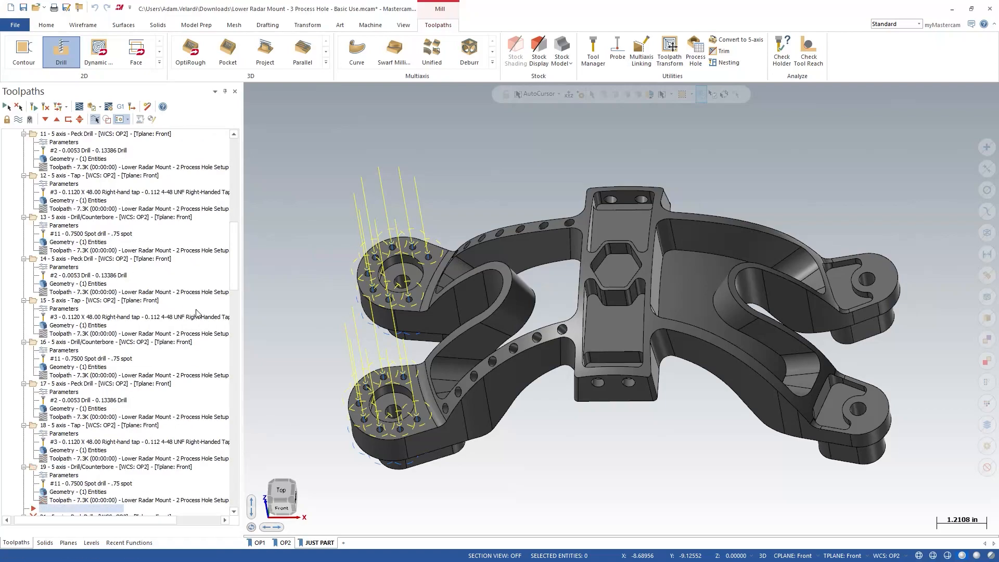
scroll(down, 3)
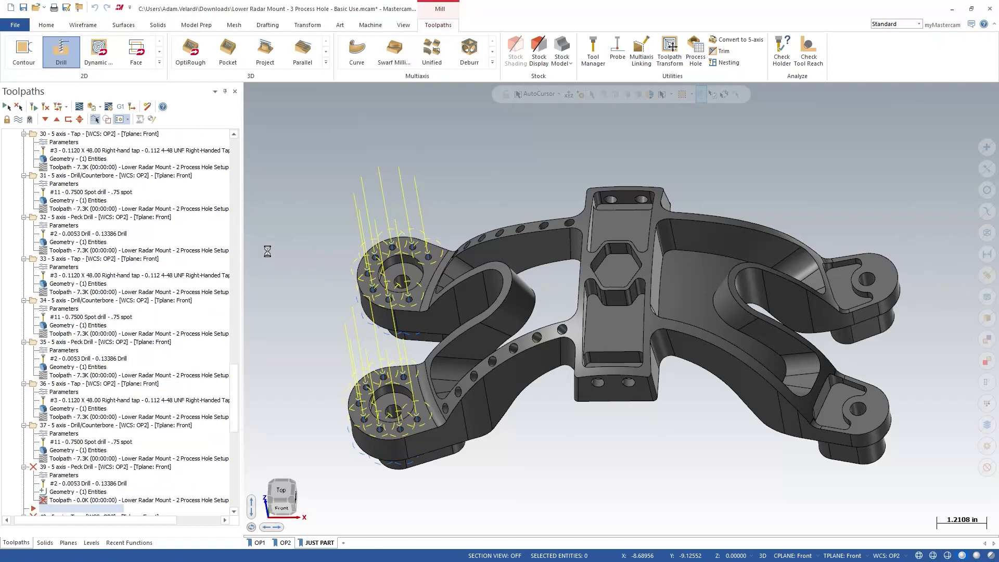